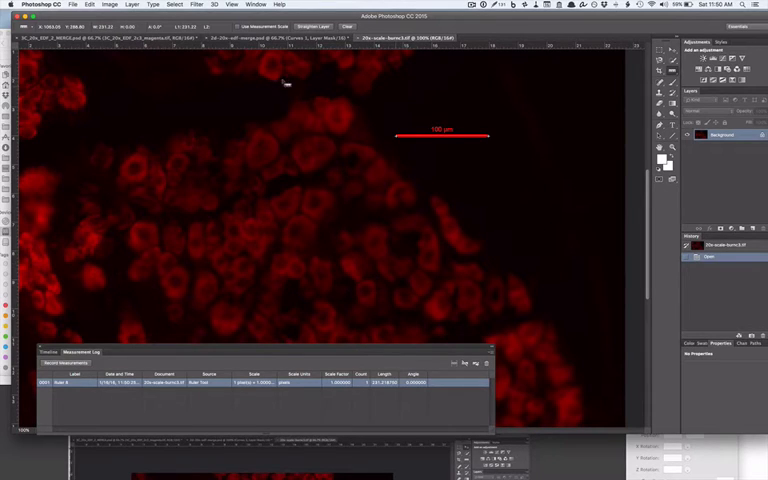
pyautogui.moveTo(328, 275)
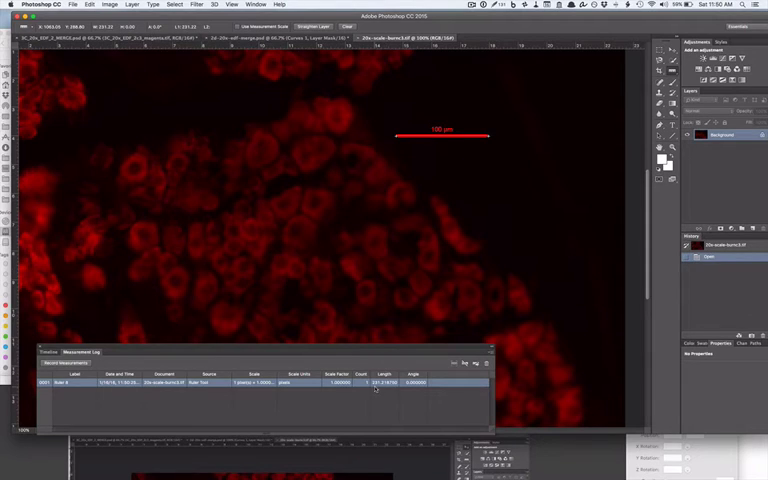
pyautogui.moveTo(457, 150)
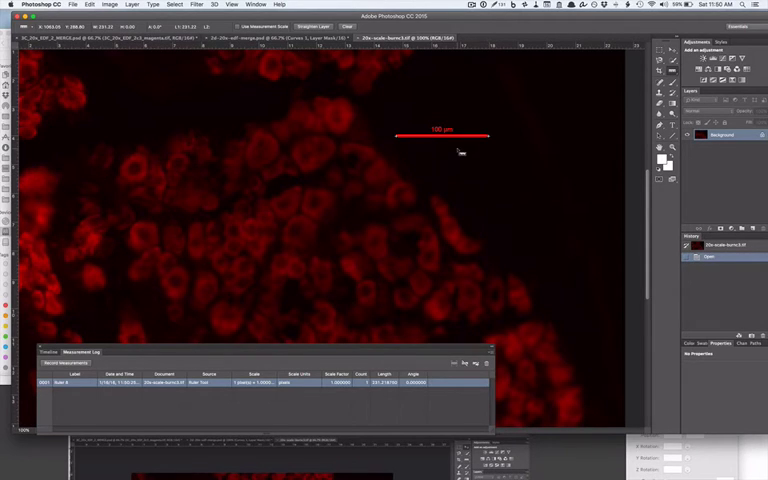
# Open the Image > Analysis > Set Measurement Scale preset list.
pyautogui.click(110, 5)
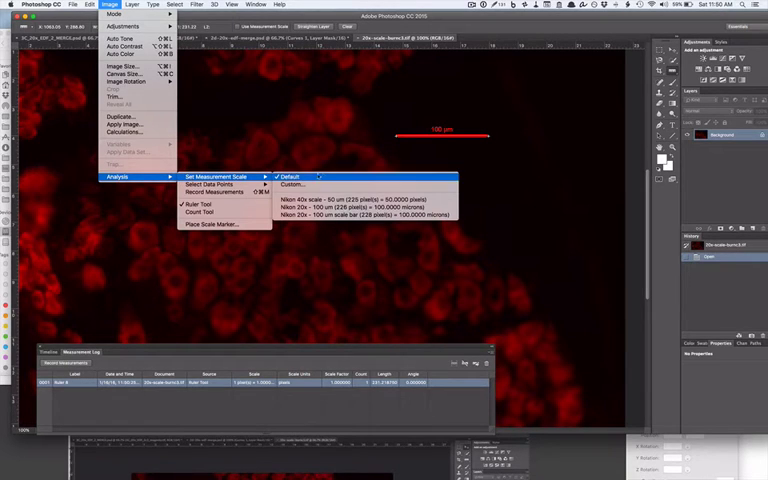
# Define a custom 231 px = 100 microns scale, saved as preset '100 um - 20x objective'.
pyautogui.click(291, 184)
pyautogui.write('100')
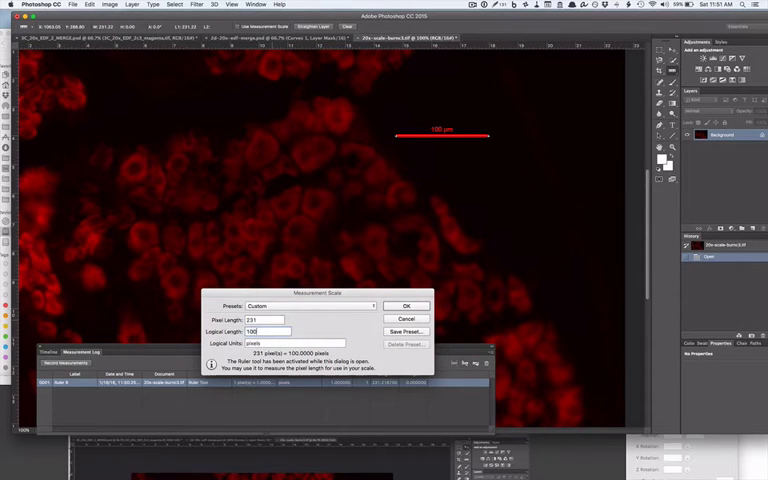
pyautogui.write('microns')
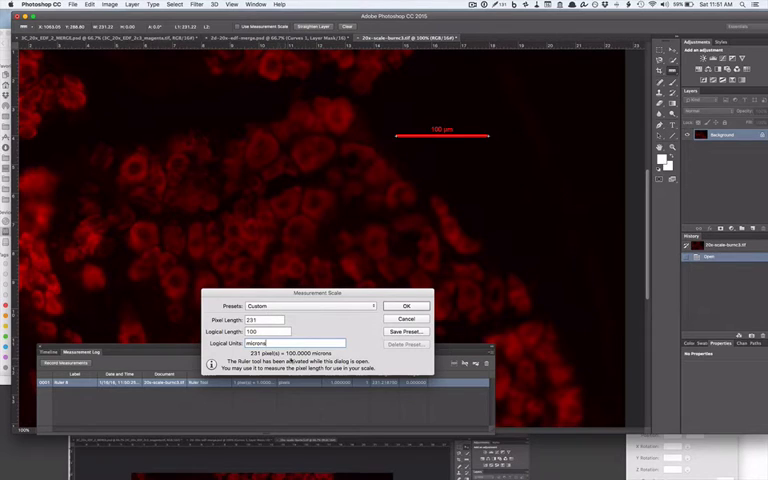
pyautogui.click(405, 331)
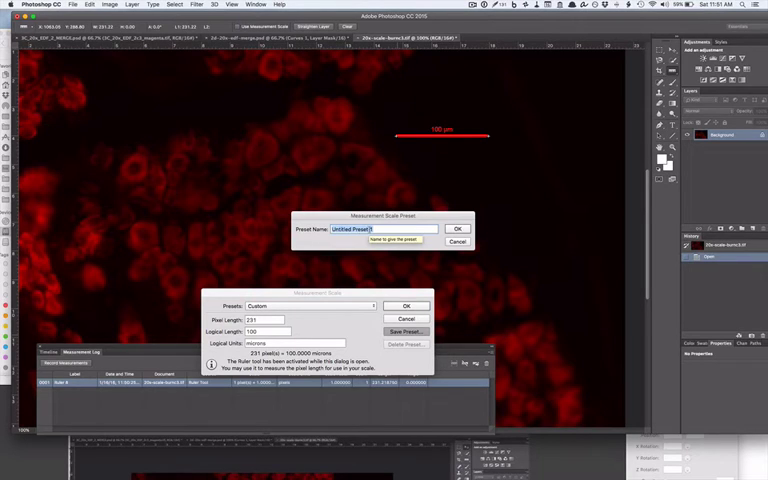
pyautogui.write('100 um')
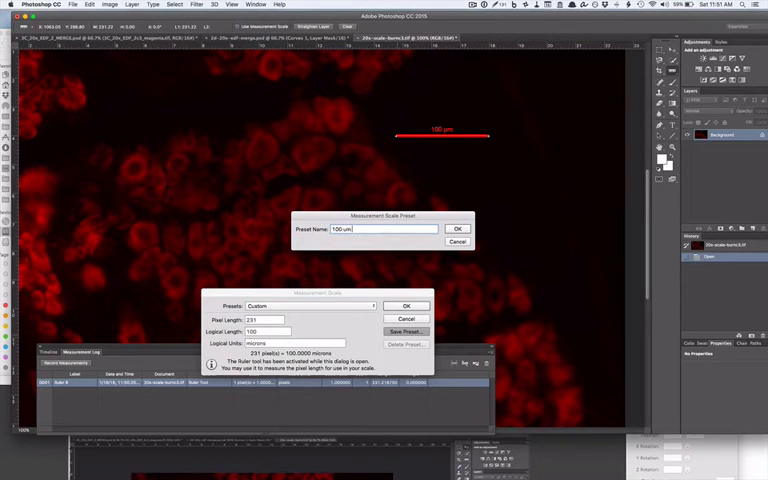
pyautogui.write('- 20x objective')
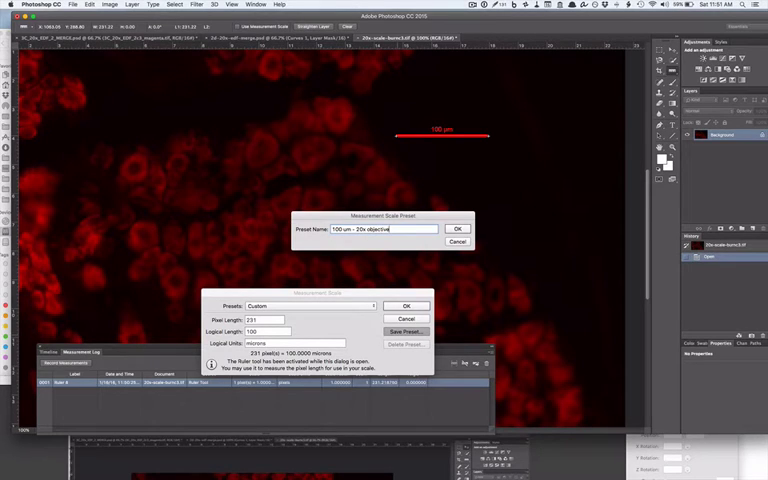
pyautogui.click(457, 228)
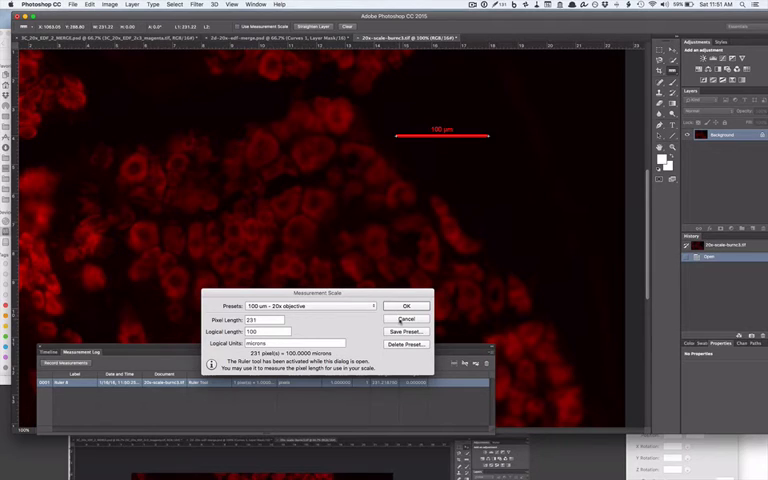
pyautogui.click(406, 305)
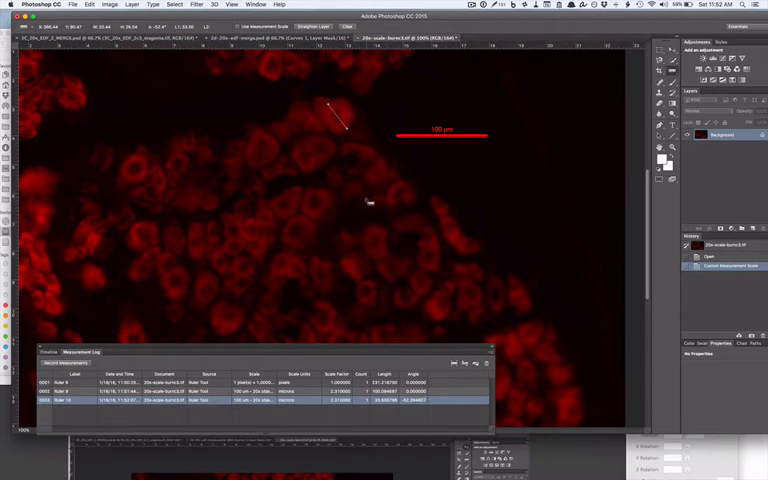
pyautogui.moveTo(378, 199)
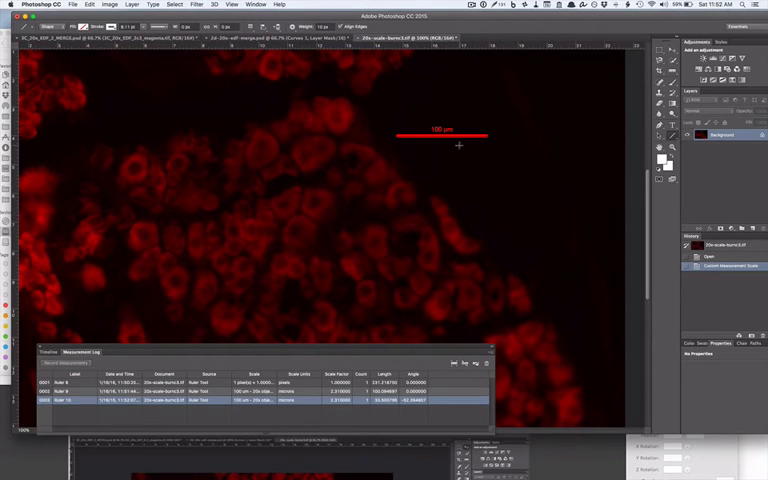
pyautogui.moveTo(422, 146)
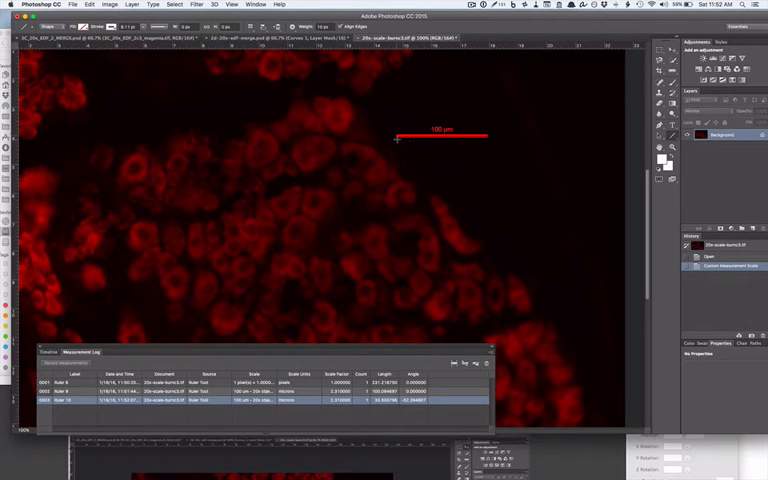
pyautogui.moveTo(391, 143)
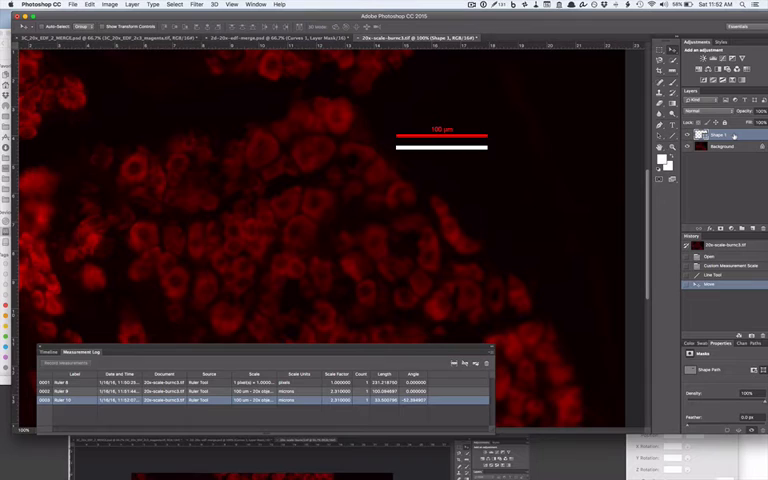
# Duplicate Shape 1 as '50 um' and shorten its bar to 50 µm, converting it to a path.
pyautogui.rightClick(720, 135)
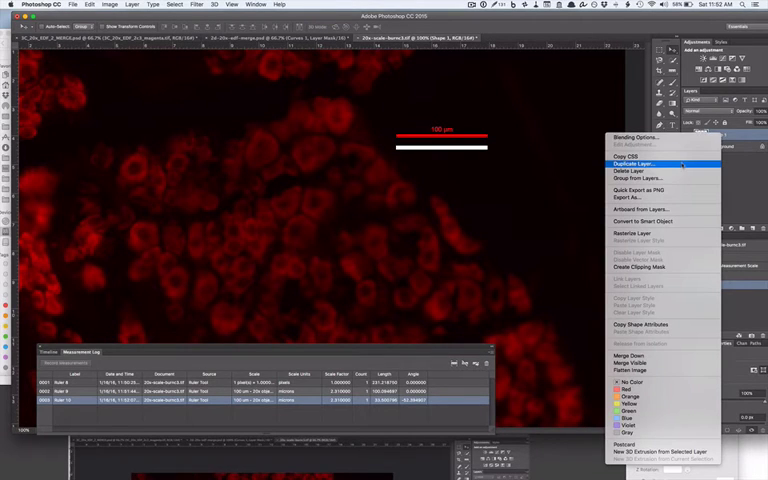
pyautogui.click(634, 163)
pyautogui.write('50 u')
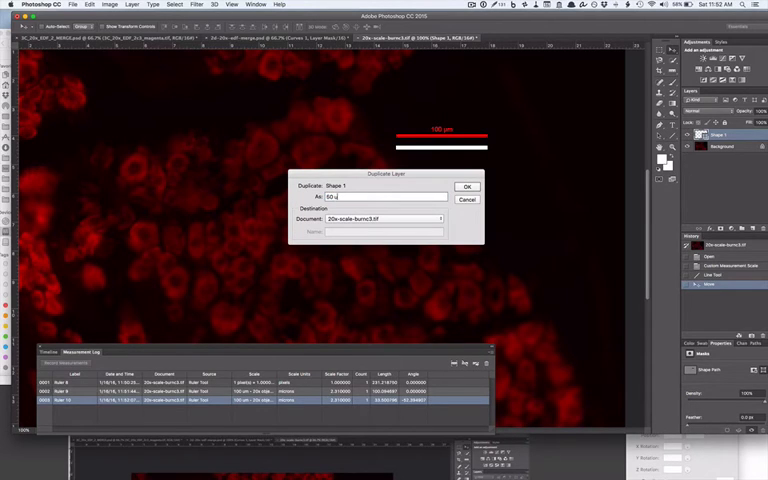
pyautogui.click(467, 187)
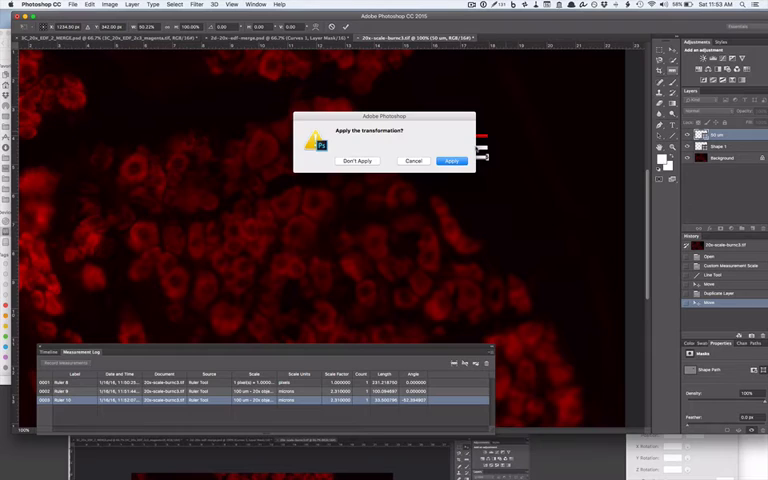
pyautogui.click(452, 161)
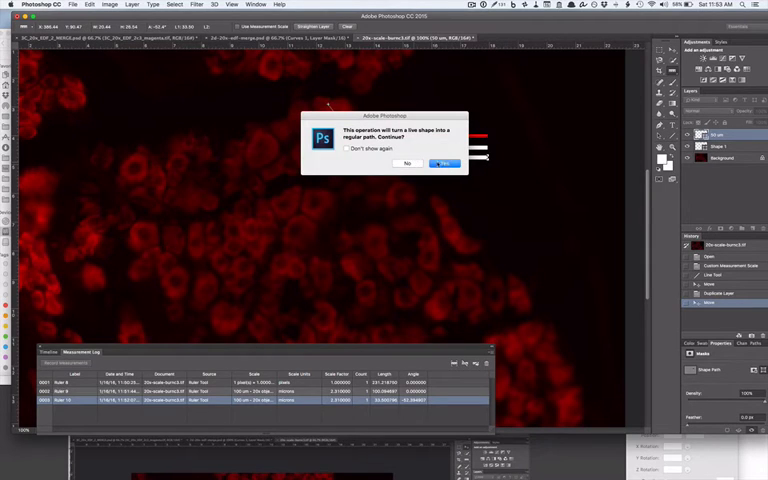
pyautogui.click(444, 163)
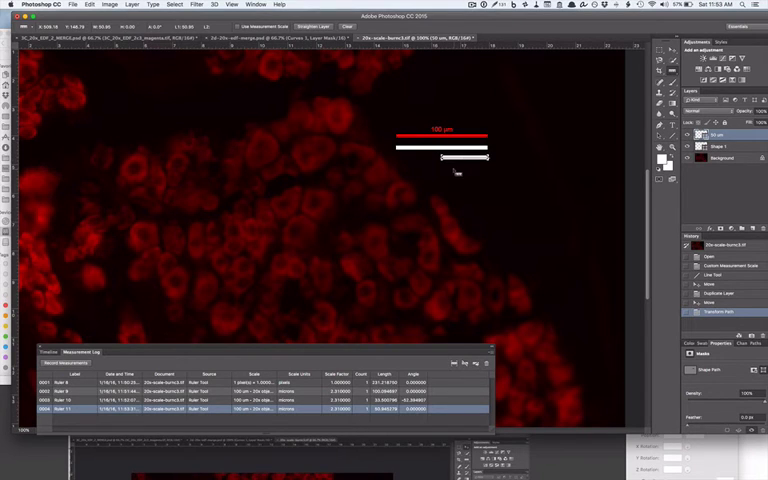
# Duplicate the 50 um layer as '200 um' and stretch its bar to 200 µm.
pyautogui.rightClick(720, 135)
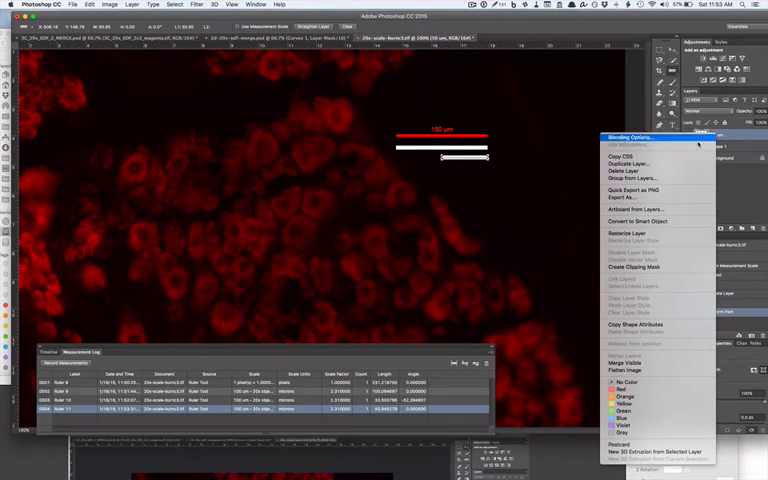
pyautogui.click(624, 164)
pyautogui.write('200 u')
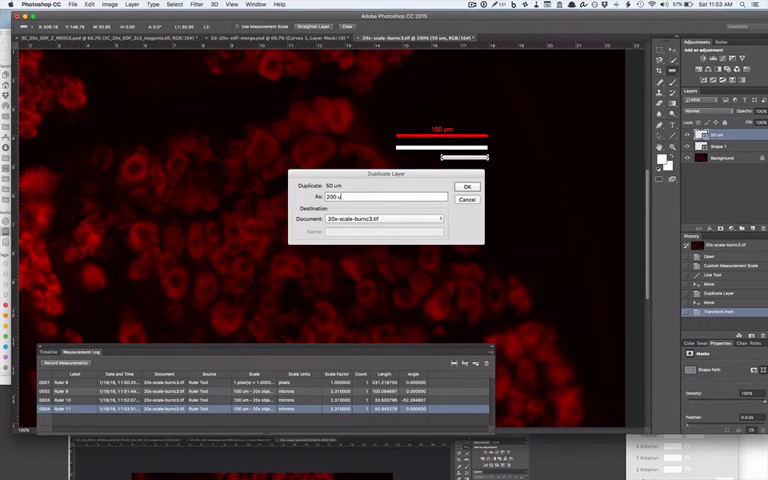
pyautogui.click(466, 186)
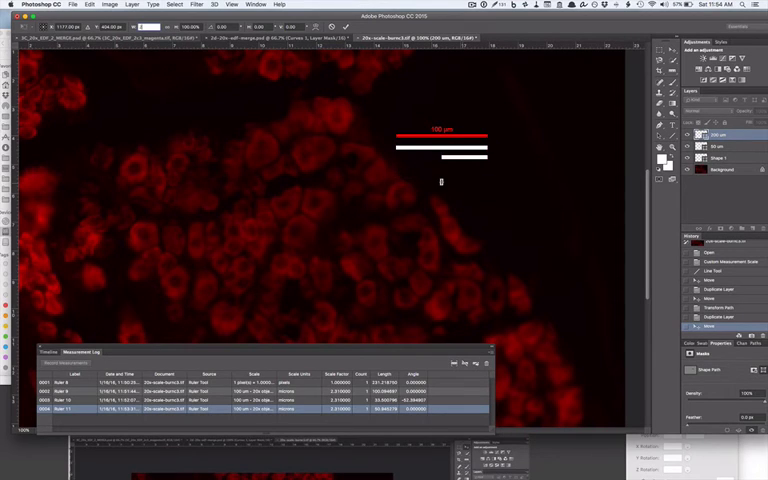
pyautogui.moveTo(349, 181); pyautogui.dragTo(533, 181)
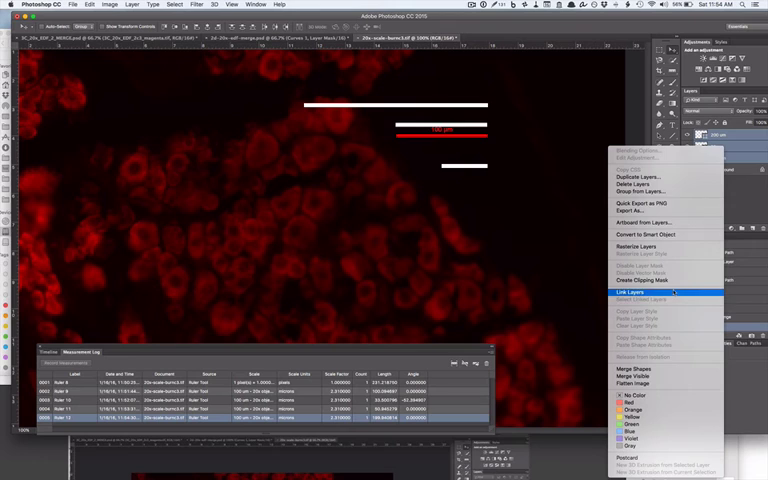
# Duplicate the 200, 50 and 100 um layers into a new document.
pyautogui.click(637, 184)
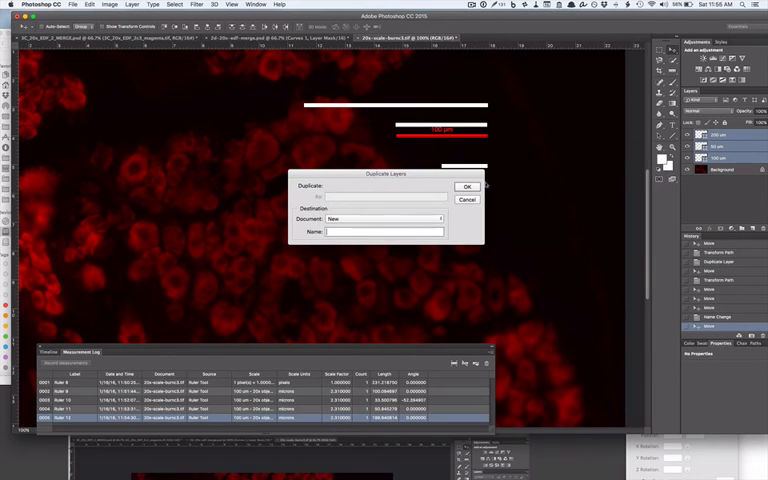
pyautogui.click(467, 186)
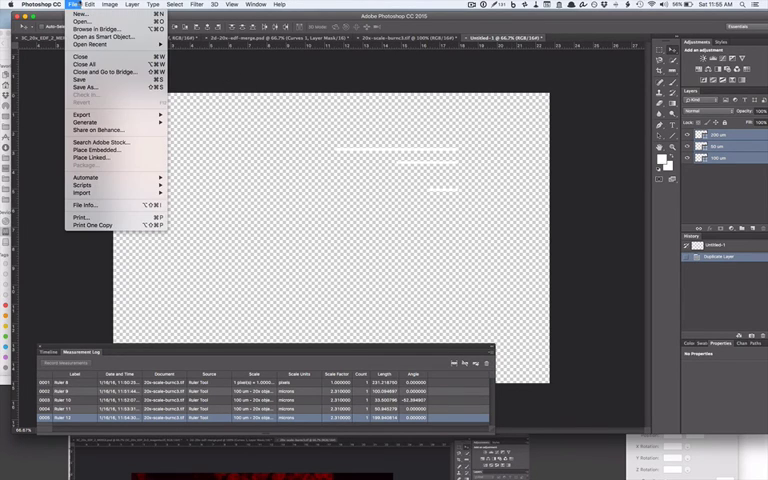
# Save the document as 20x-scale-bar-Nikon.psd in a new Desktop folder 'Scale bars'.
pyautogui.click(85, 87)
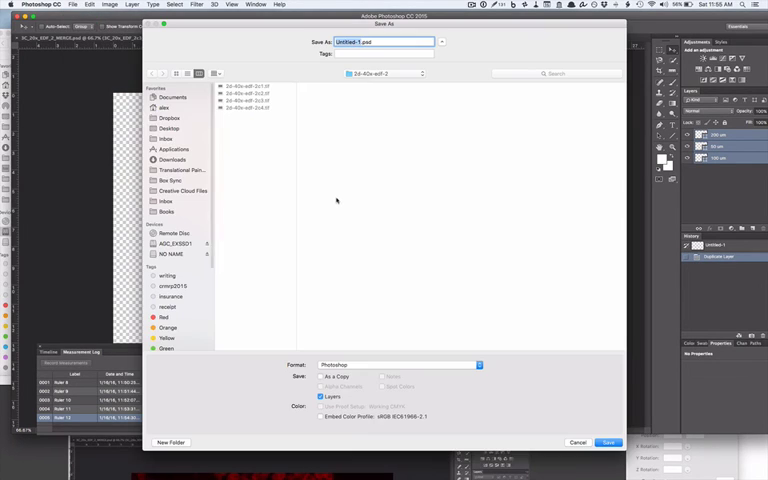
pyautogui.click(170, 128)
pyautogui.write('Scale bar')
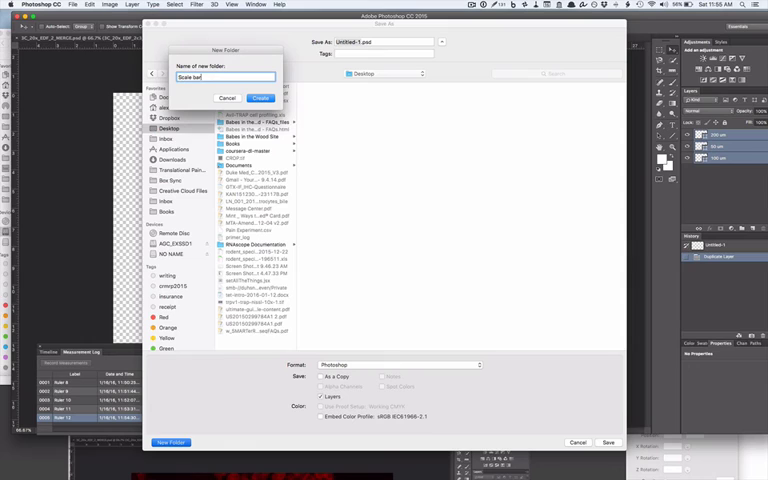
pyautogui.click(259, 98)
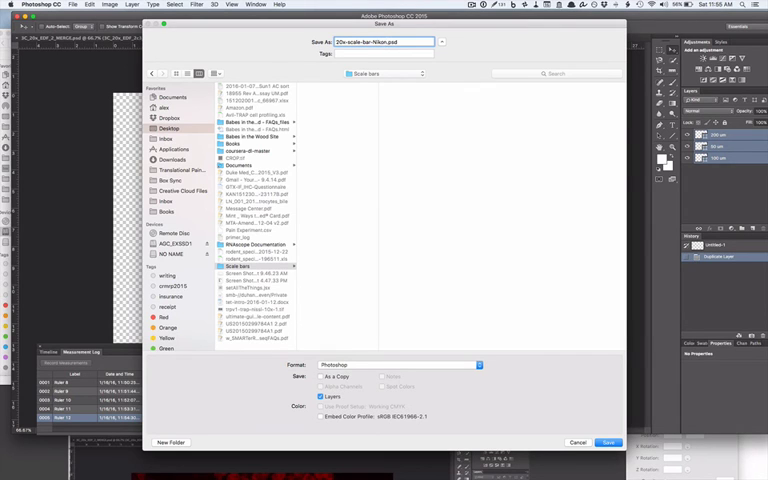
pyautogui.click(609, 442)
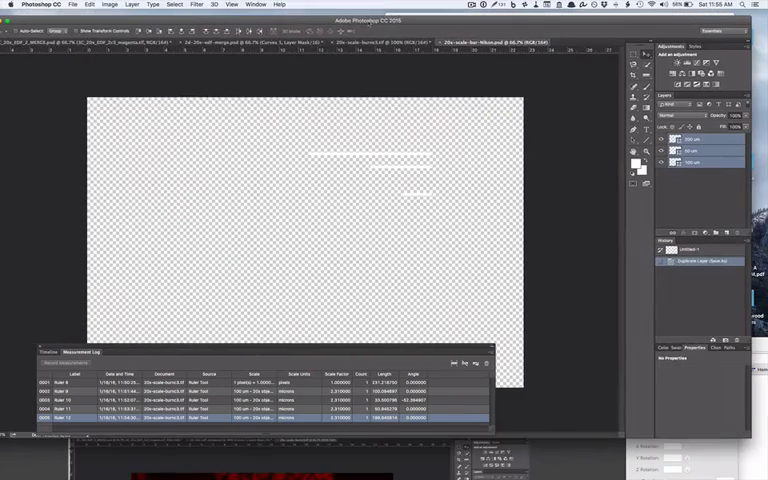
pyautogui.click(74, 5)
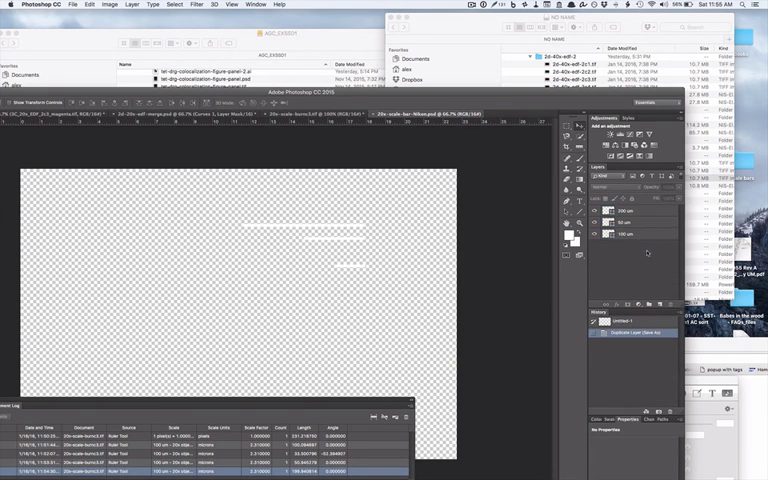
pyautogui.rightClick(628, 235)
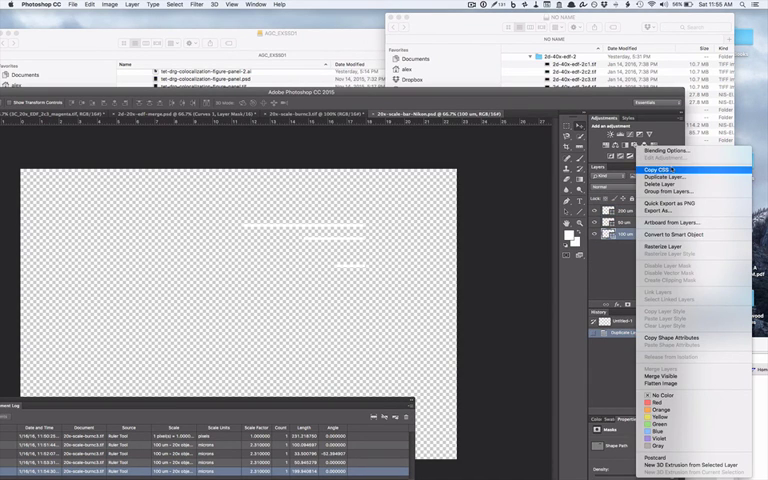
pyautogui.click(665, 175)
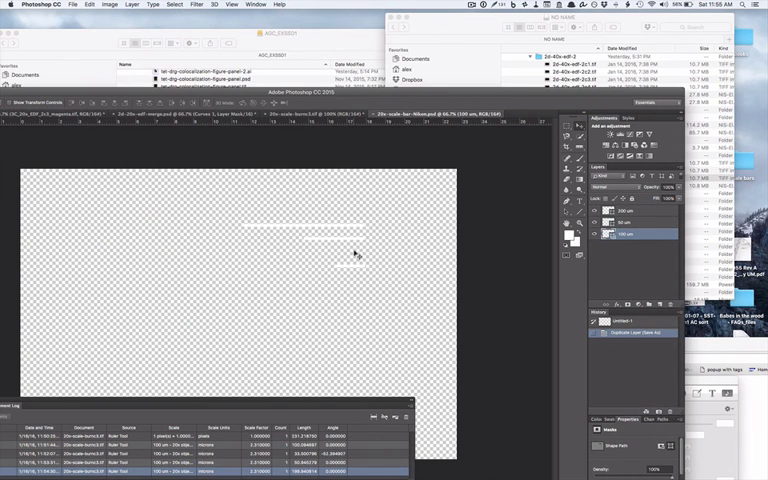
pyautogui.click(74, 5)
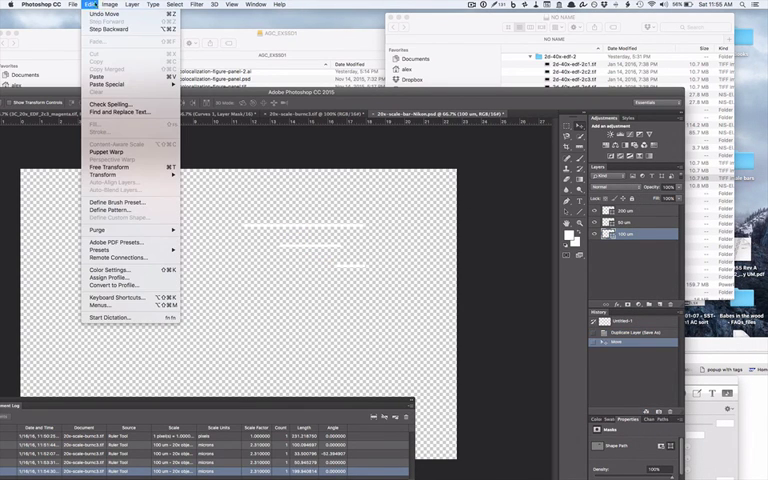